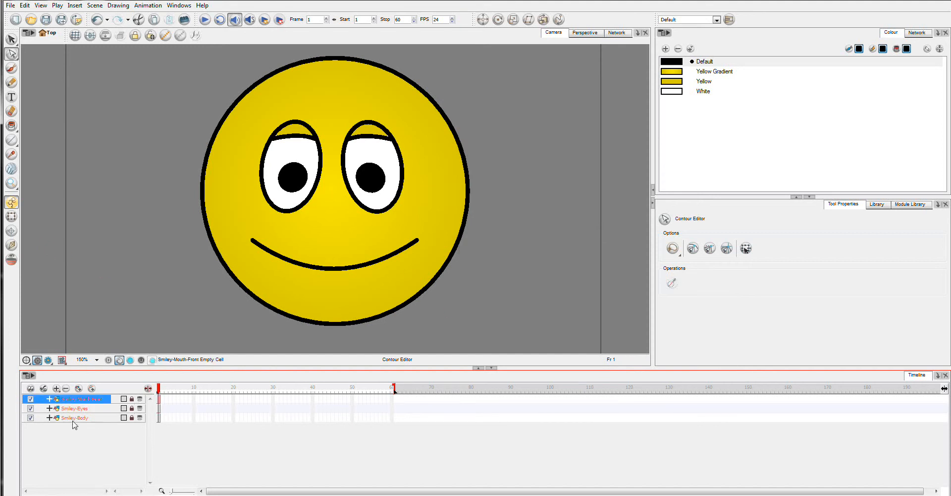
Add a drawing layer above Smiley-Body and begin naming it Smiley-Shorts.
{"action": "left_click", "coordinate": [56, 387]}
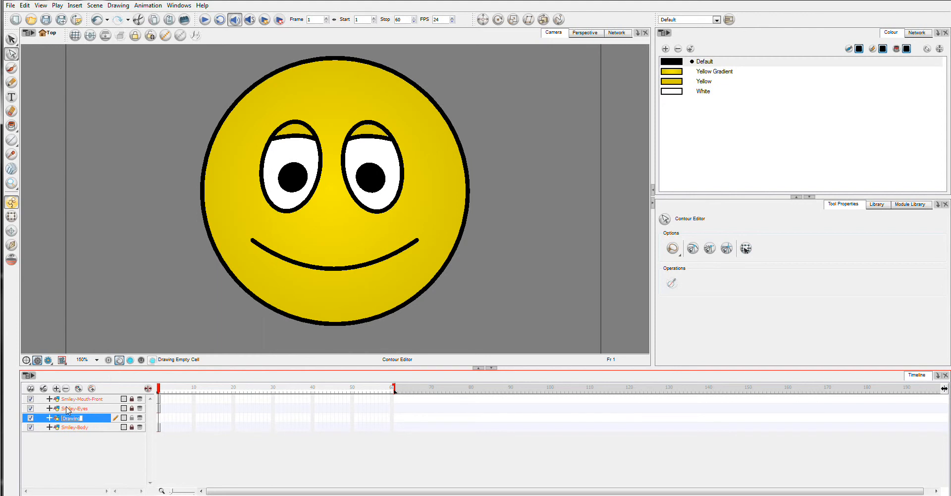
{"action": "type", "text": "Smil"}
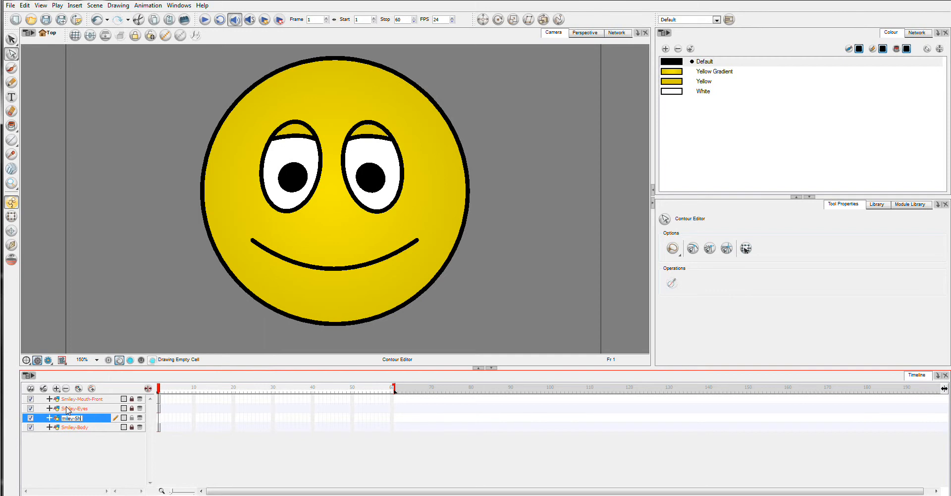
Draw a rectangle outline across the bottom of the yellow face, then deselect it.
{"action": "left_click", "coordinate": [73, 418]}
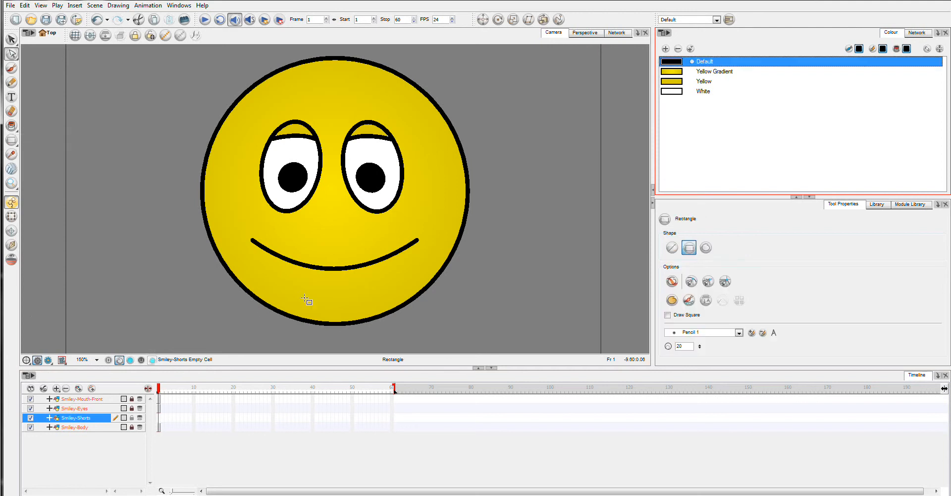
{"action": "mouse_move", "coordinate": [245, 288]}
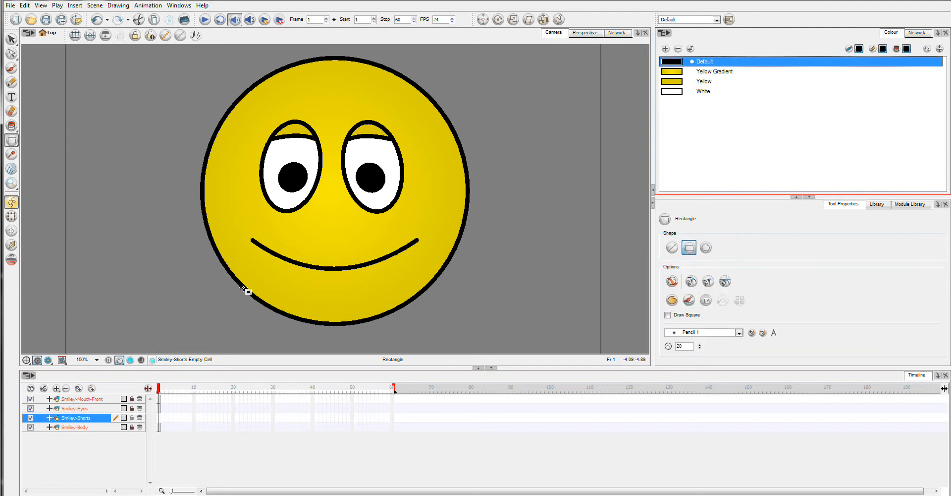
{"action": "left_click_drag", "start_coordinate": [243, 284], "coordinate": [430, 336]}
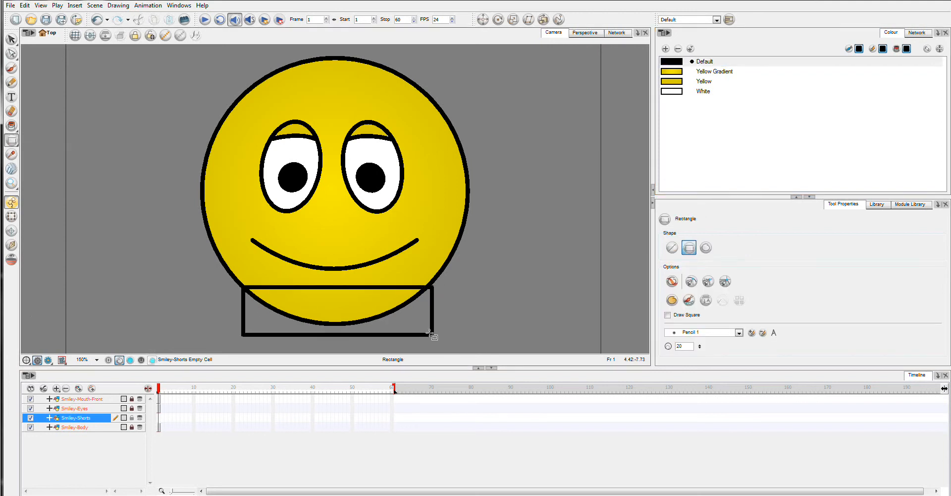
{"action": "left_click_drag", "start_coordinate": [428, 333], "coordinate": [431, 355]}
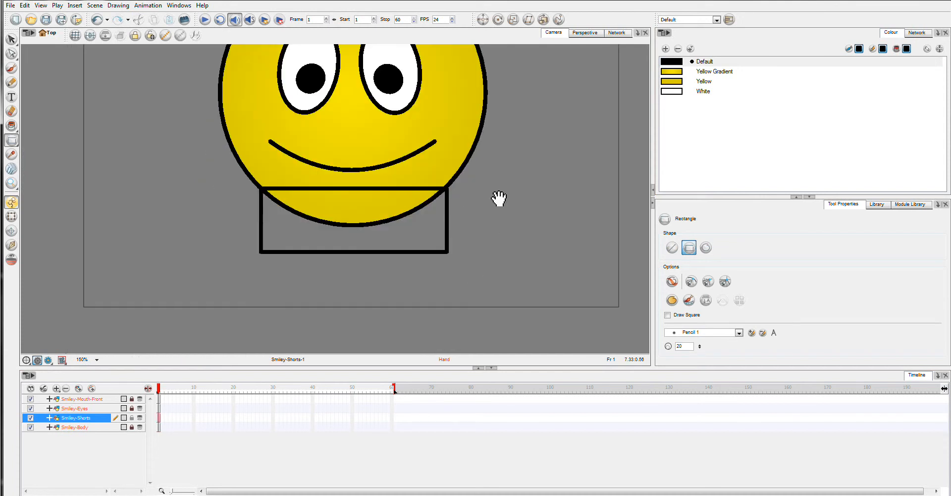
{"action": "left_click", "coordinate": [11, 39]}
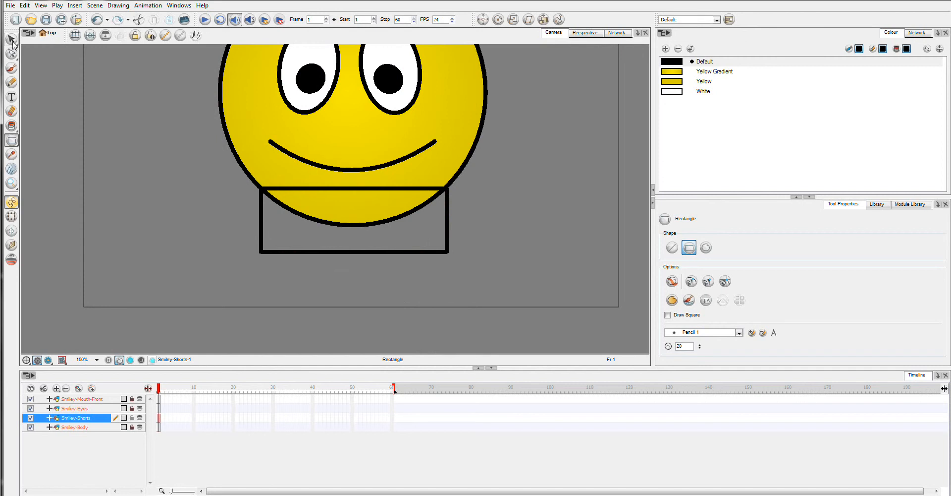
{"action": "left_click", "coordinate": [11, 38]}
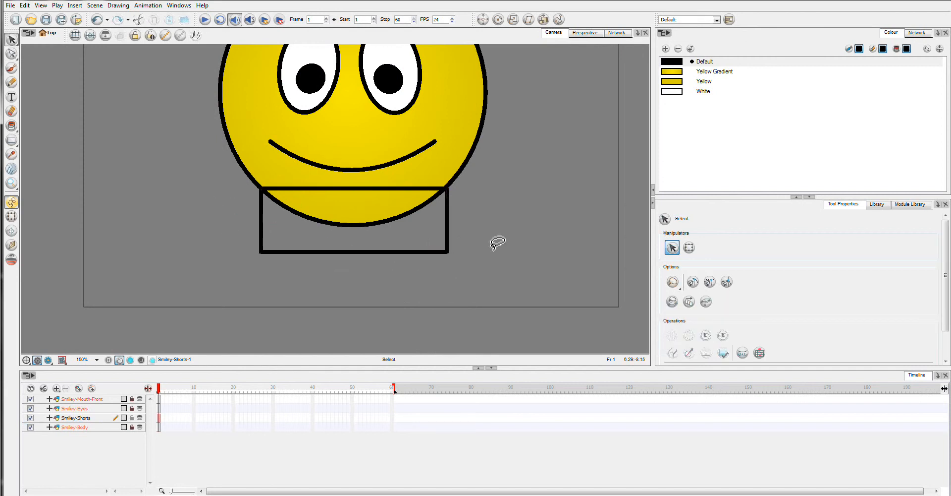
{"action": "mouse_move", "coordinate": [378, 202]}
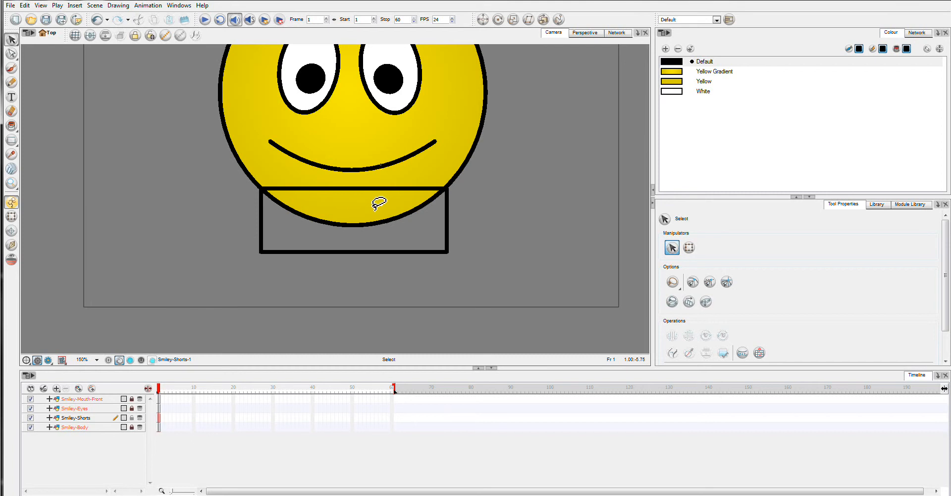
{"action": "mouse_move", "coordinate": [210, 319]}
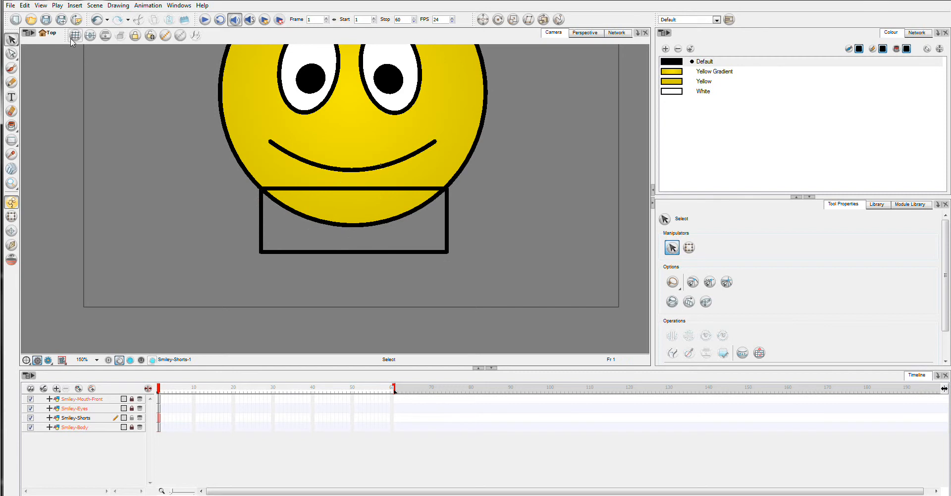
{"action": "left_click", "coordinate": [76, 34]}
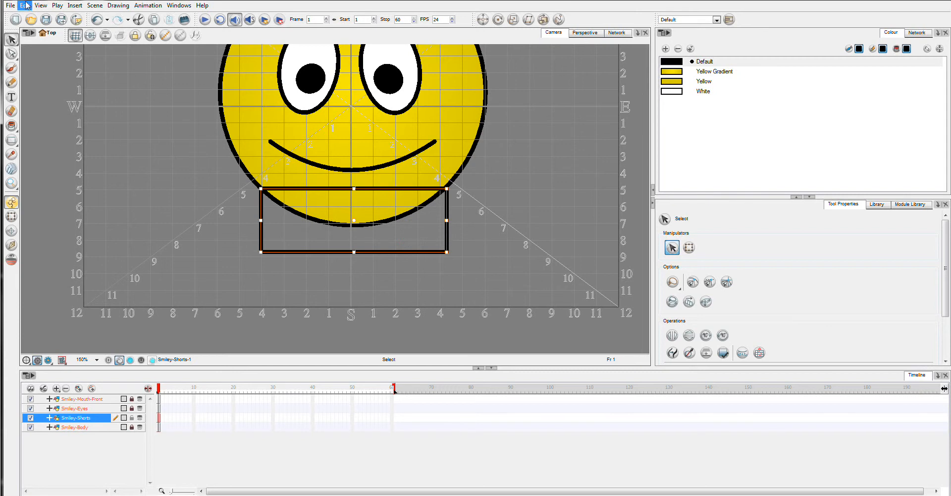
{"action": "mouse_move", "coordinate": [448, 206]}
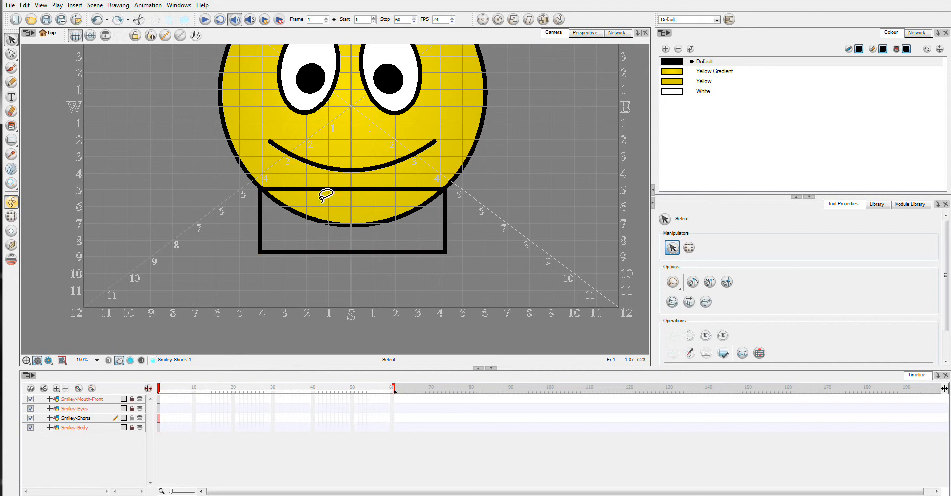
{"action": "left_click", "coordinate": [90, 34]}
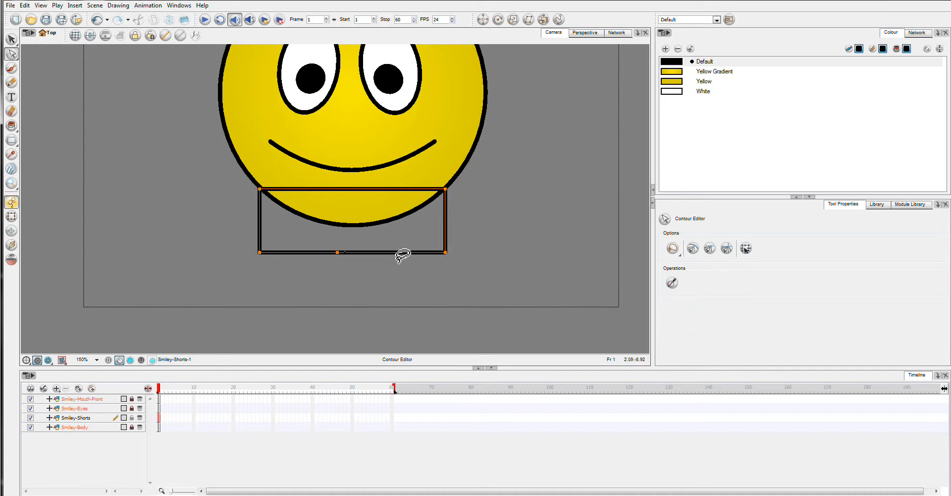
{"action": "mouse_move", "coordinate": [356, 263]}
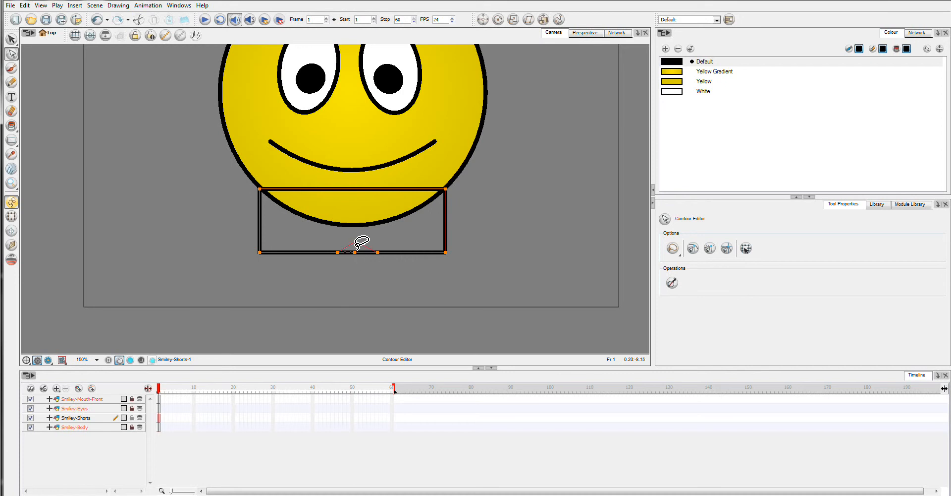
Pull the rectangle's bottom centre up into a notch and adjust the corners.
{"action": "left_click_drag", "start_coordinate": [355, 248], "coordinate": [355, 241]}
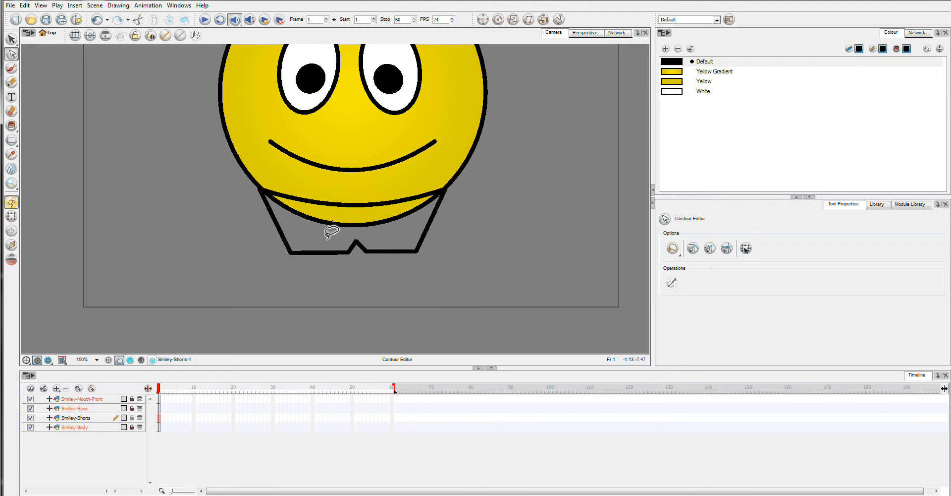
{"action": "left_click", "coordinate": [294, 256]}
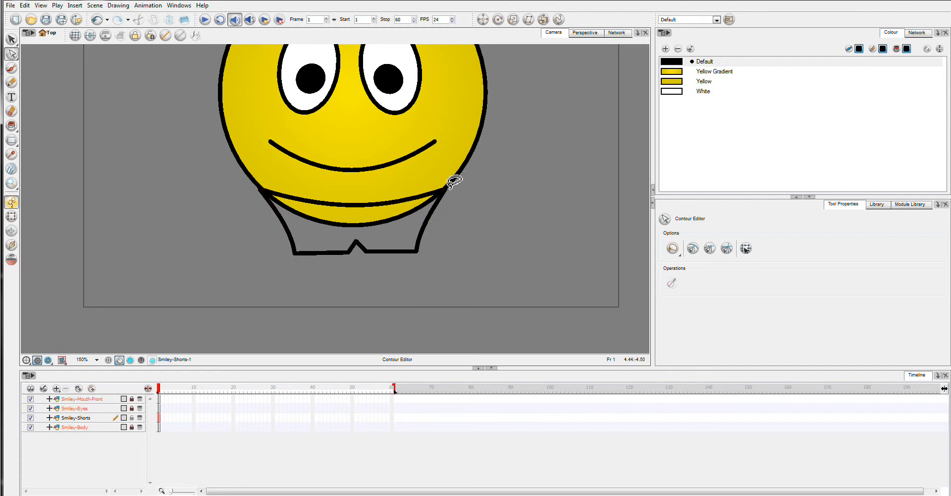
{"action": "left_click", "coordinate": [448, 191]}
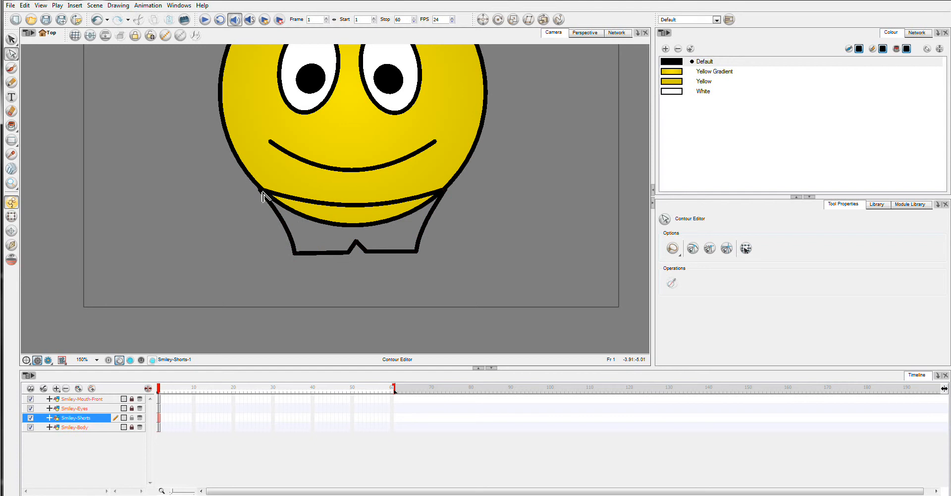
Select the shorts outline's right side and the bottom edges beside the notch.
{"action": "left_click", "coordinate": [261, 189]}
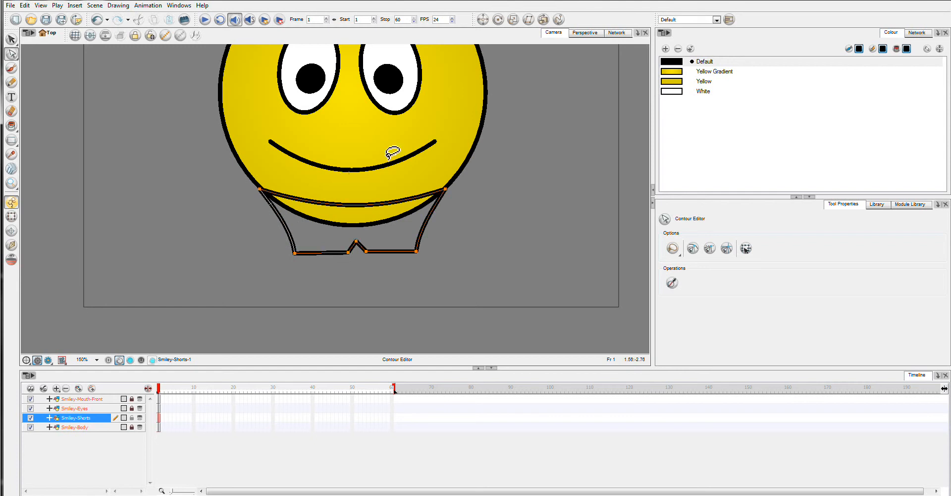
{"action": "mouse_move", "coordinate": [262, 197]}
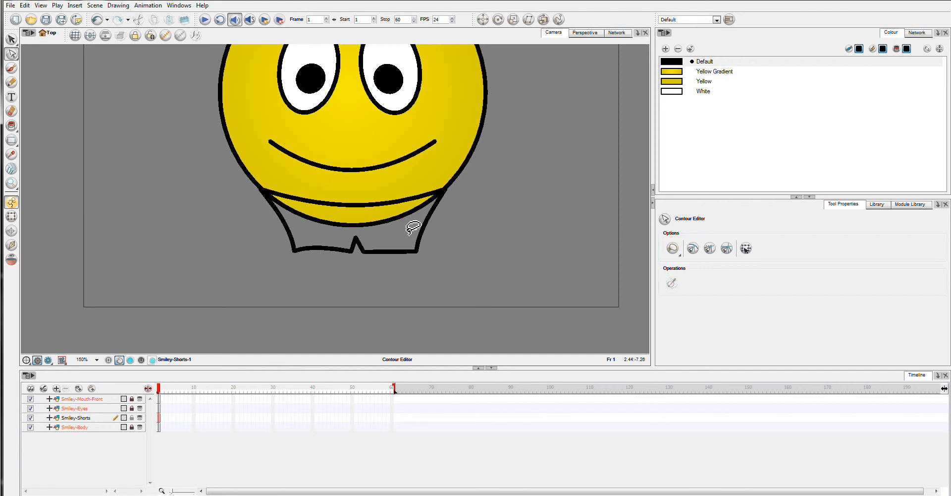
{"action": "left_click", "coordinate": [417, 251]}
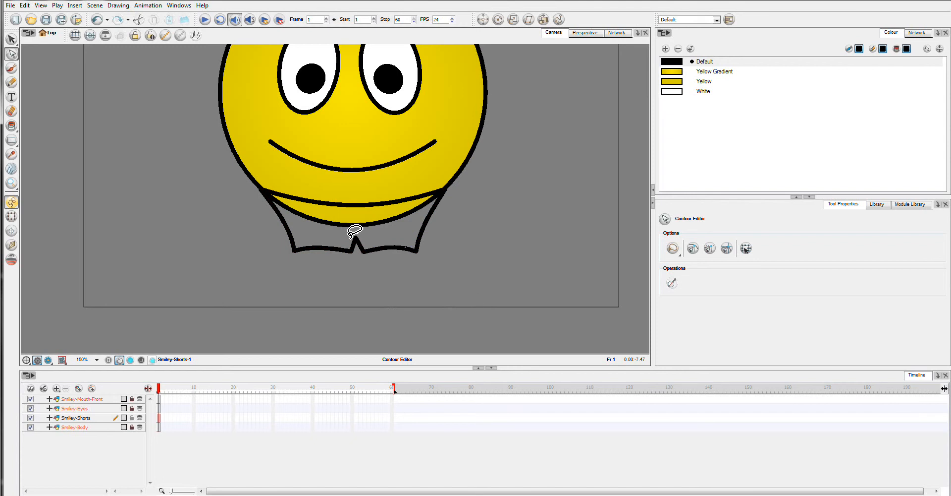
{"action": "left_click", "coordinate": [355, 234]}
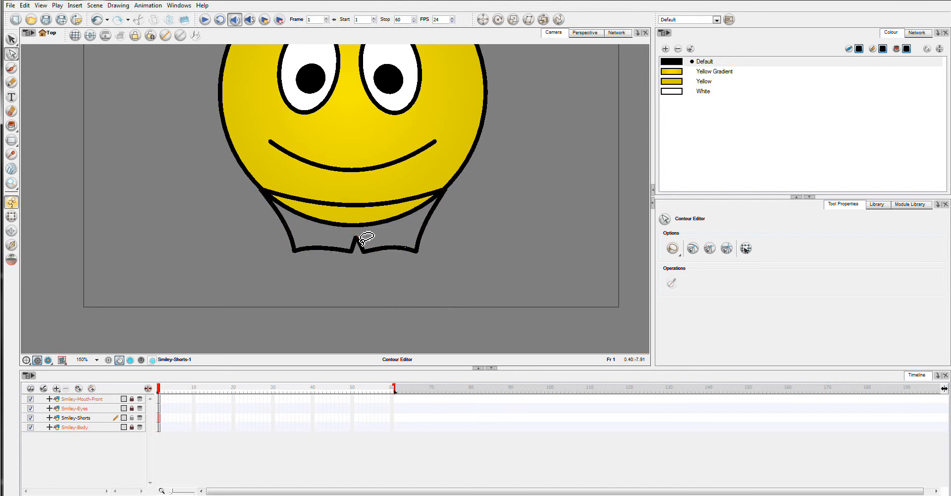
{"action": "left_click", "coordinate": [361, 240]}
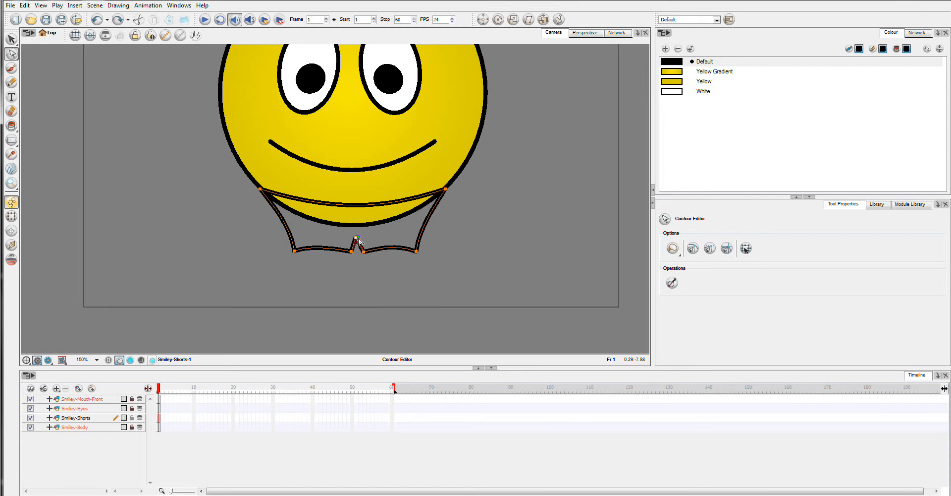
Lower the crotch point and curve the right leg hem.
{"action": "left_click_drag", "start_coordinate": [357, 239], "coordinate": [355, 253]}
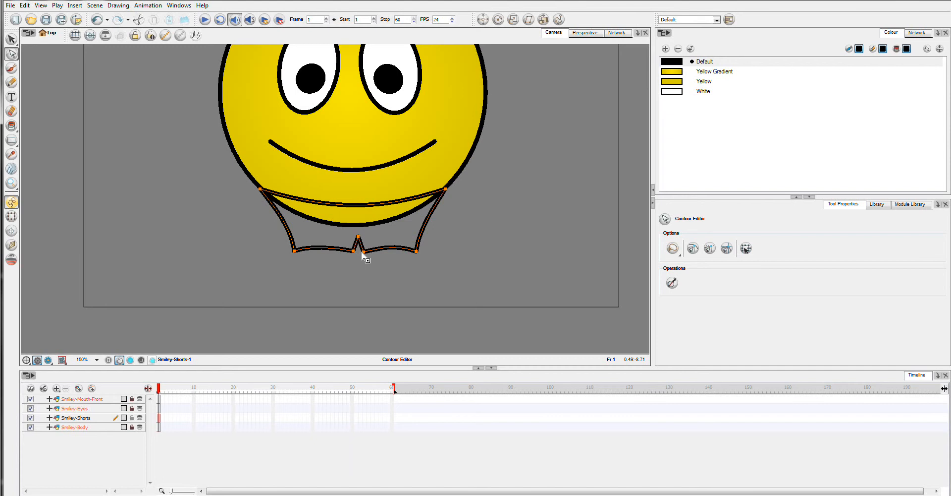
{"action": "left_click_drag", "start_coordinate": [364, 255], "coordinate": [419, 252]}
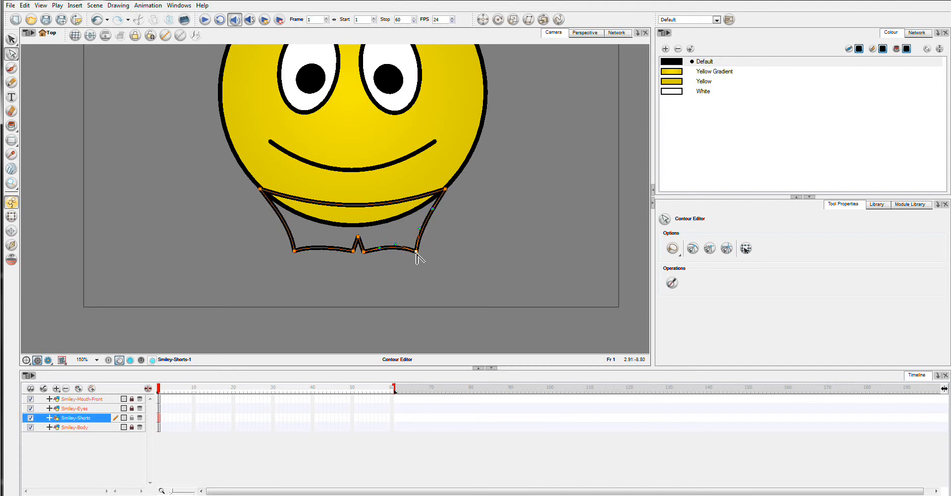
{"action": "left_click_drag", "start_coordinate": [419, 236], "coordinate": [394, 249]}
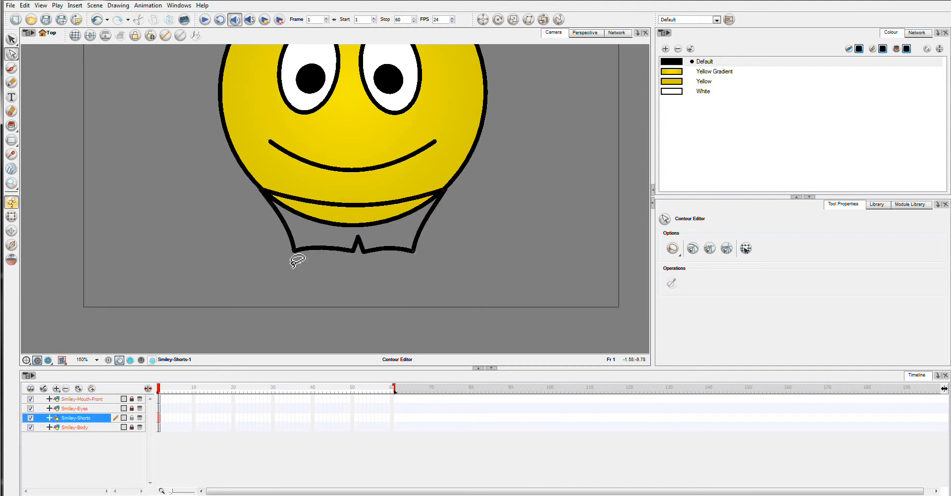
Smooth the left leg hem's curve beside the notch.
{"action": "left_click", "coordinate": [297, 254]}
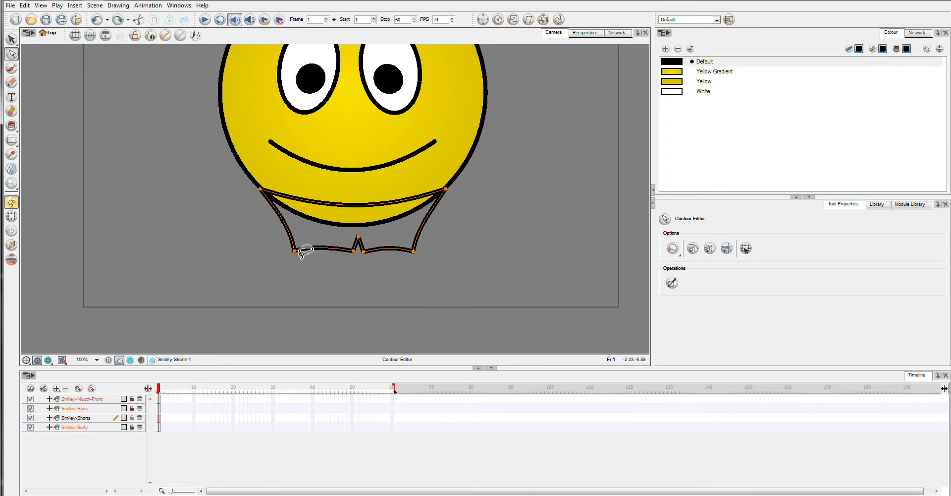
{"action": "left_click_drag", "start_coordinate": [303, 250], "coordinate": [297, 252]}
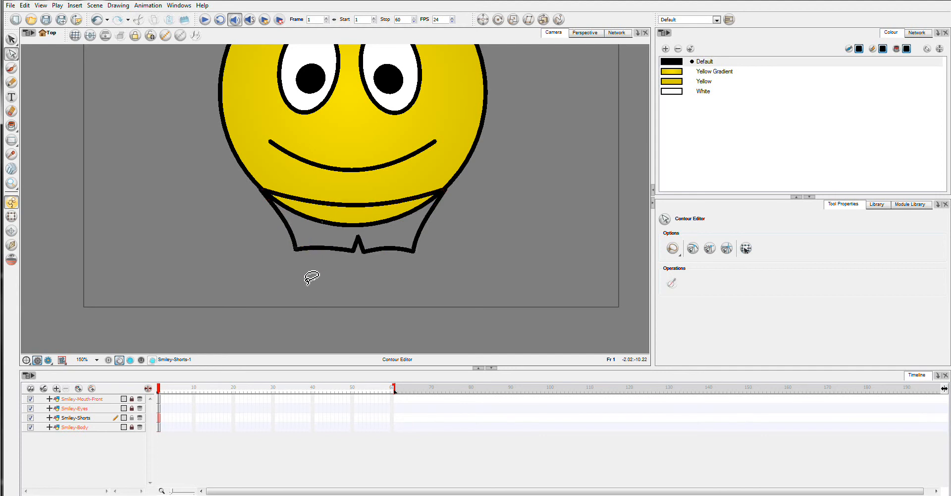
{"action": "mouse_move", "coordinate": [320, 265]}
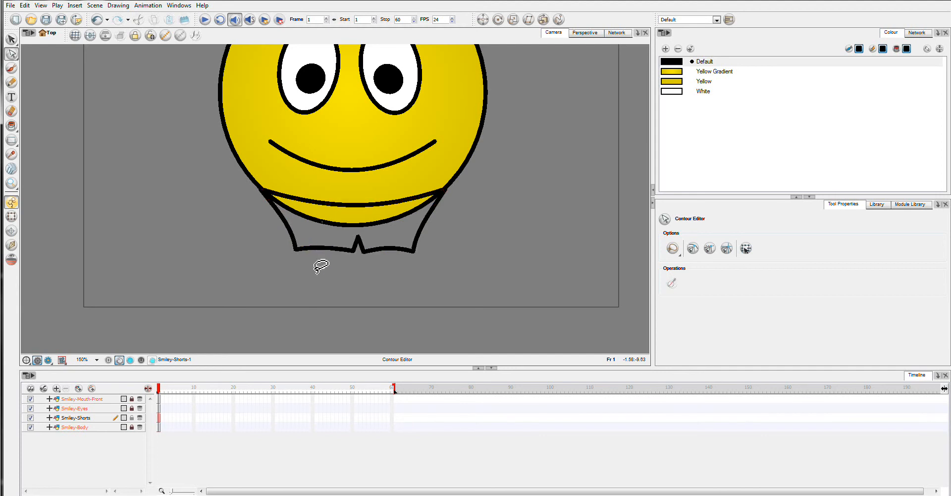
{"action": "left_click", "coordinate": [315, 247]}
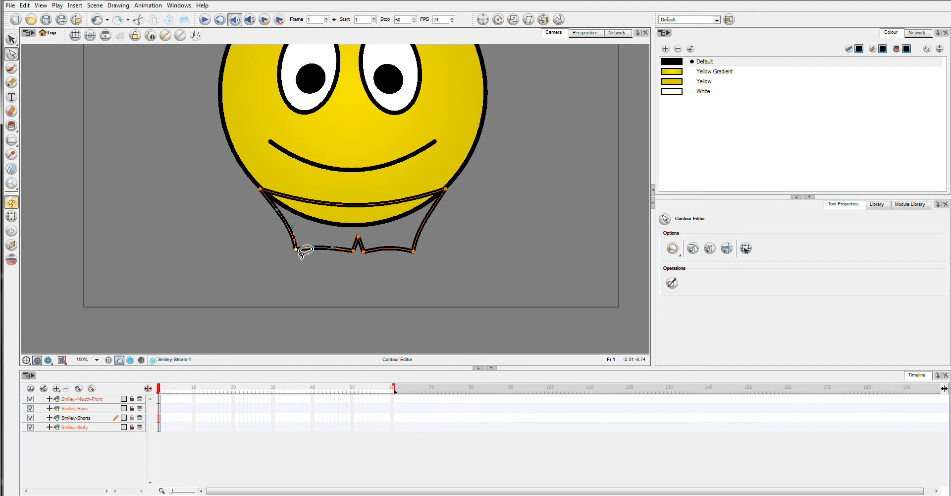
{"action": "left_click_drag", "start_coordinate": [303, 252], "coordinate": [412, 254]}
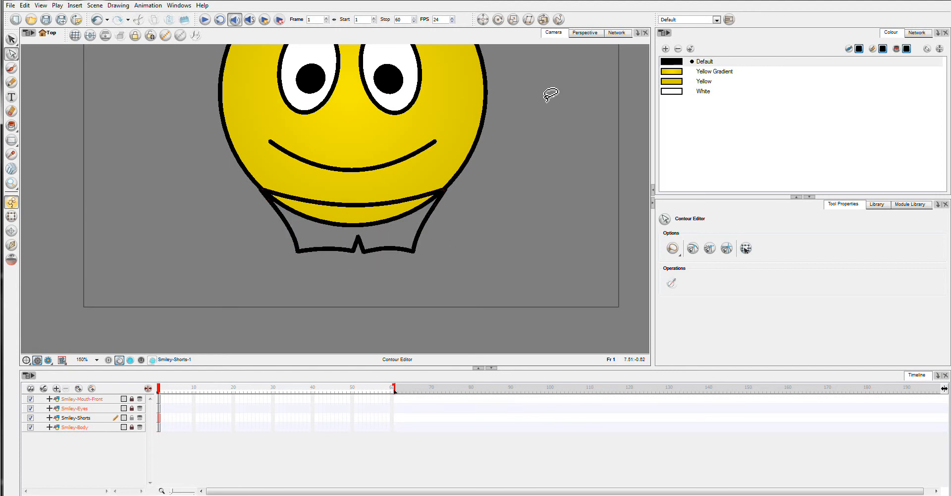
{"action": "mouse_move", "coordinate": [255, 228]}
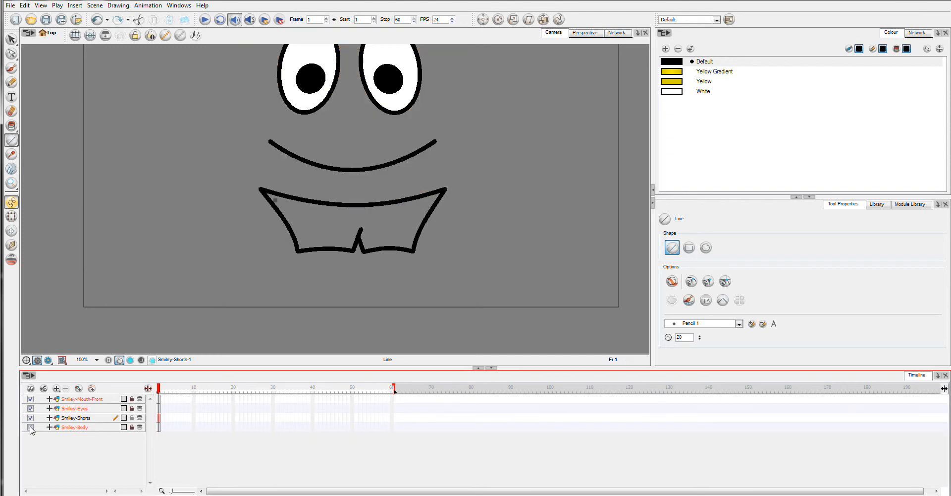
Turn off Smiley-Body visibility in the Timeline and return to the Select tool.
{"action": "left_click", "coordinate": [30, 426]}
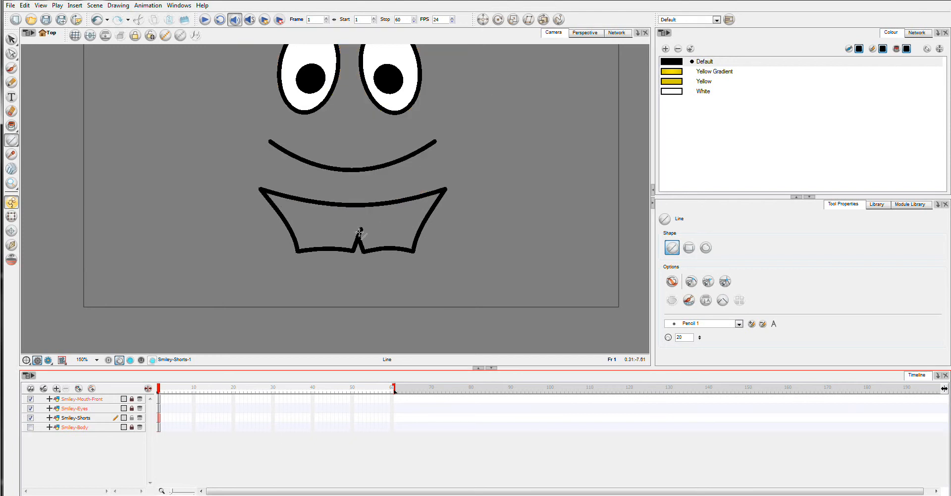
{"action": "mouse_move", "coordinate": [361, 230]}
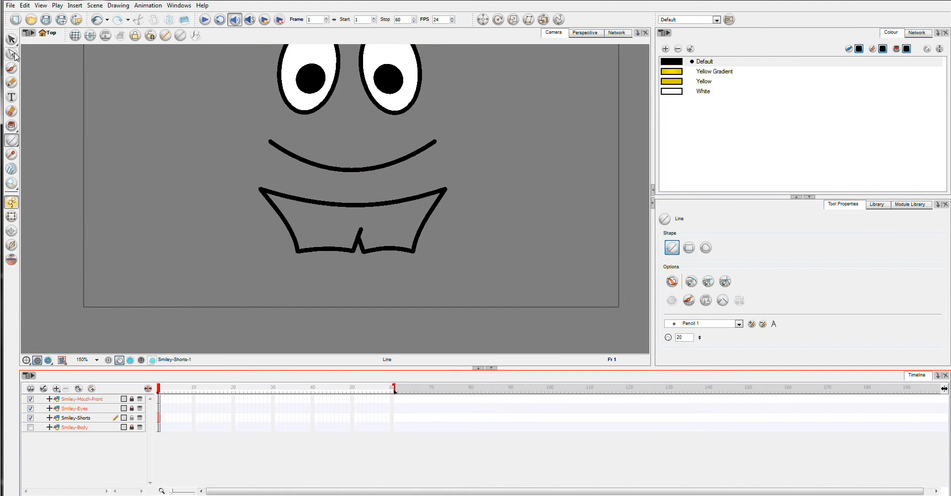
{"action": "left_click", "coordinate": [11, 39]}
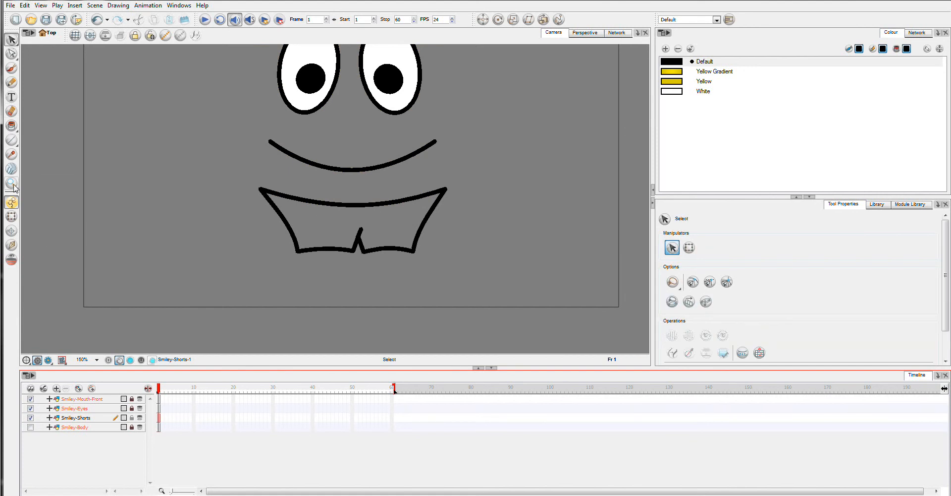
Switch between the Contour Editor and Select tools to edit notch points.
{"action": "left_click", "coordinate": [11, 184]}
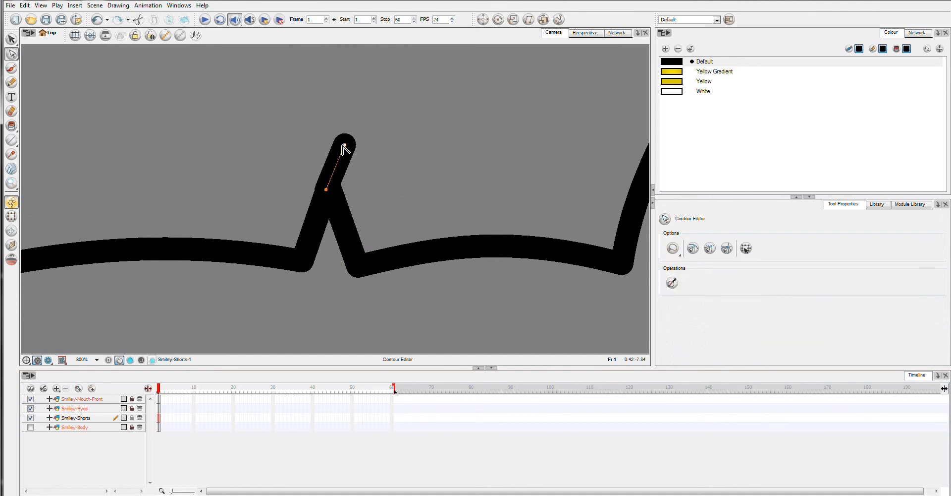
{"action": "left_click", "coordinate": [11, 39]}
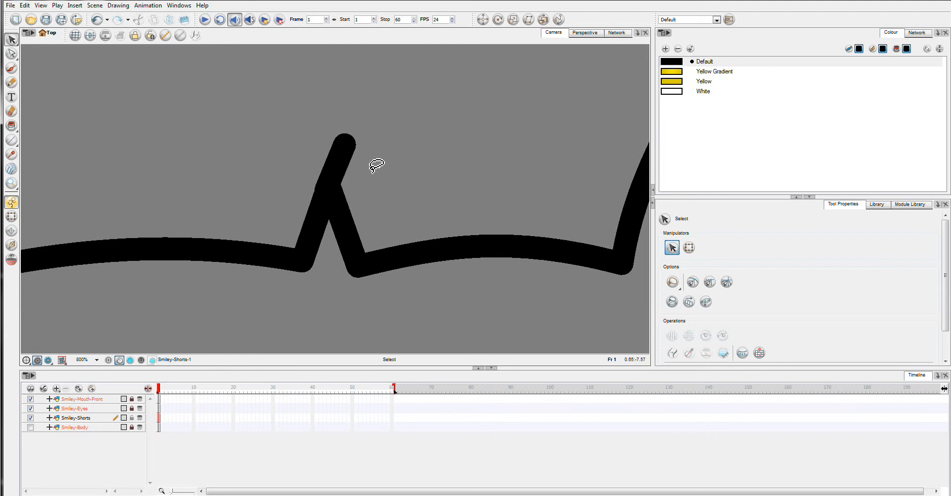
{"action": "left_click", "coordinate": [119, 5]}
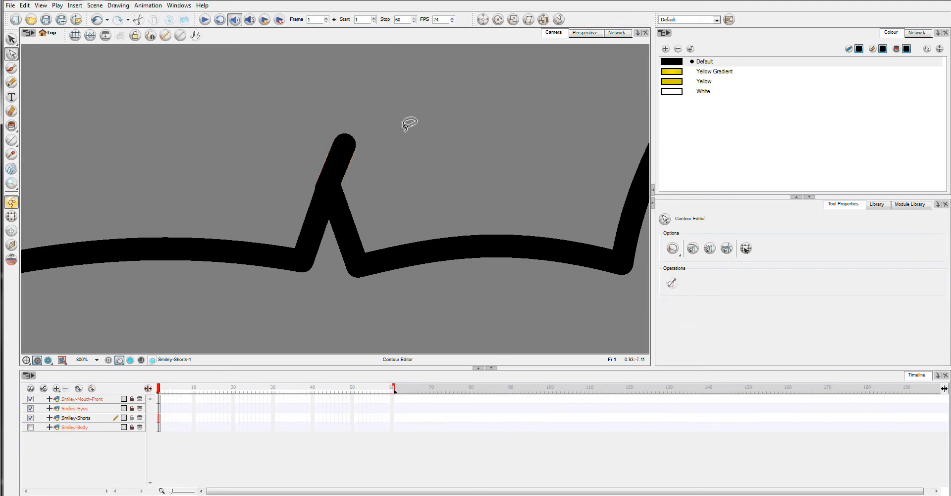
Drag the notch stroke's points so its tip tapers to a sharp point.
{"action": "left_click", "coordinate": [337, 146]}
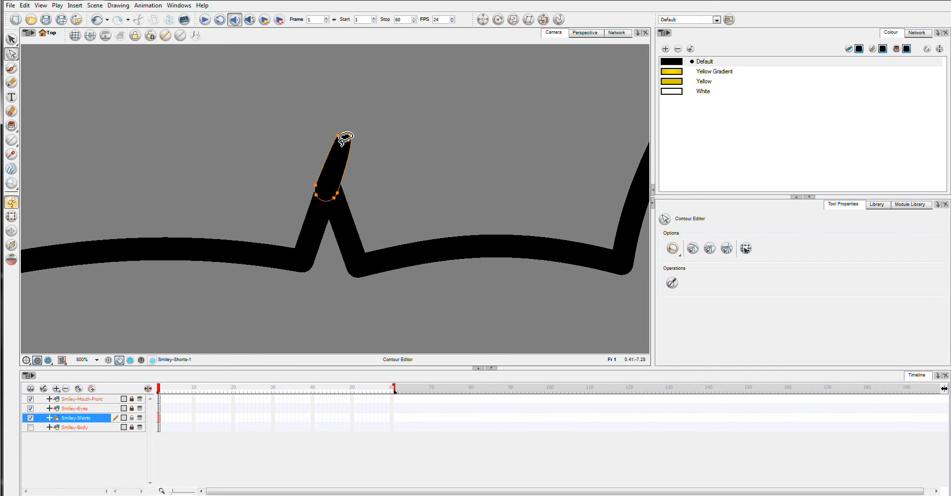
{"action": "left_click_drag", "start_coordinate": [344, 135], "coordinate": [348, 132]}
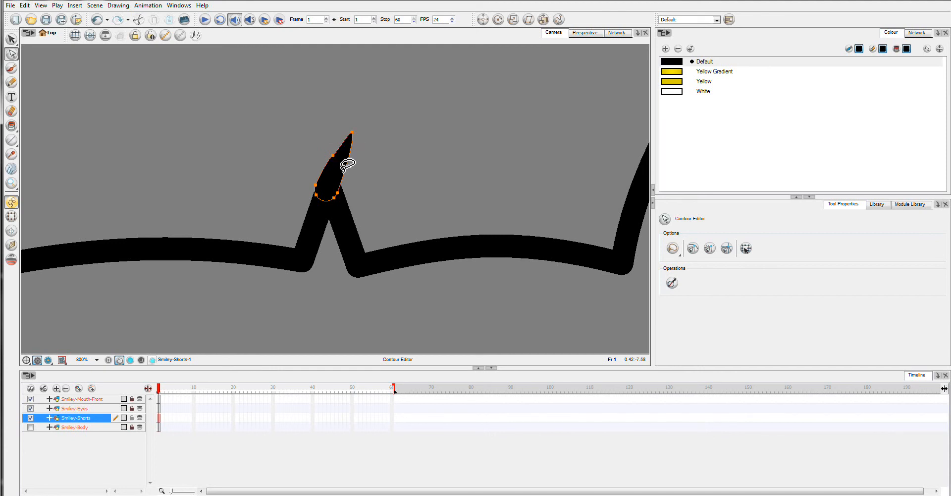
{"action": "left_click_drag", "start_coordinate": [347, 161], "coordinate": [335, 159]}
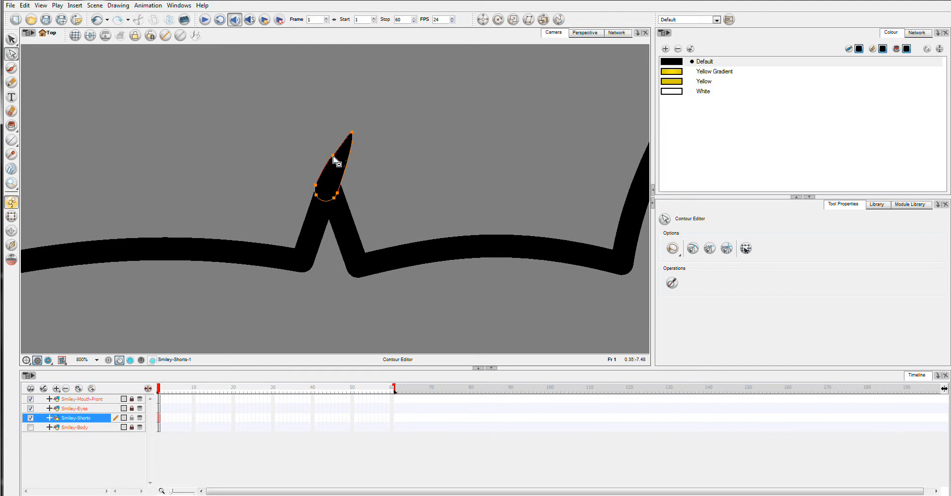
{"action": "left_click_drag", "start_coordinate": [337, 151], "coordinate": [337, 155]}
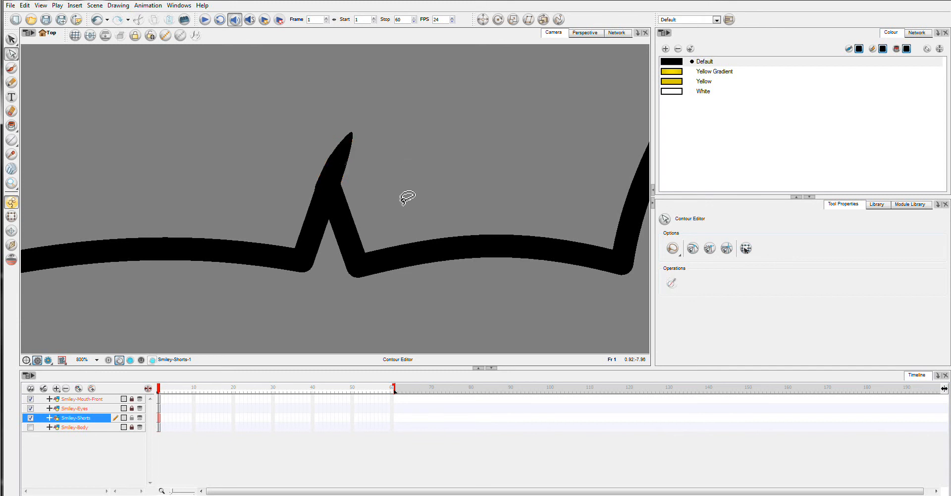
{"action": "mouse_move", "coordinate": [81, 402]}
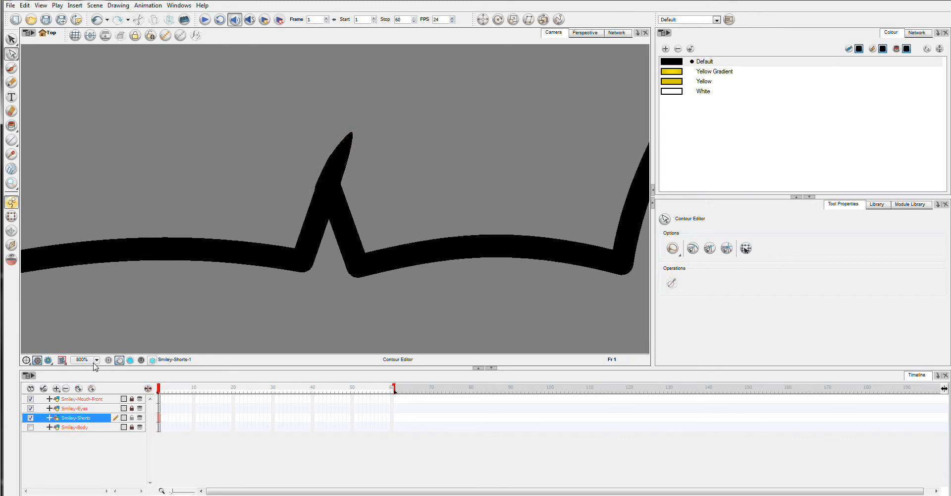
{"action": "left_click", "coordinate": [81, 359]}
{"action": "type", "text": "100"}
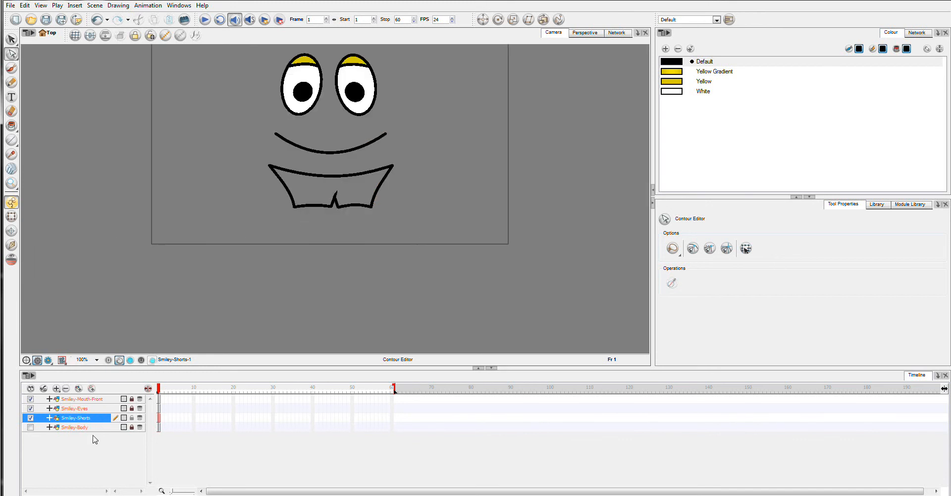
{"action": "mouse_move", "coordinate": [361, 179]}
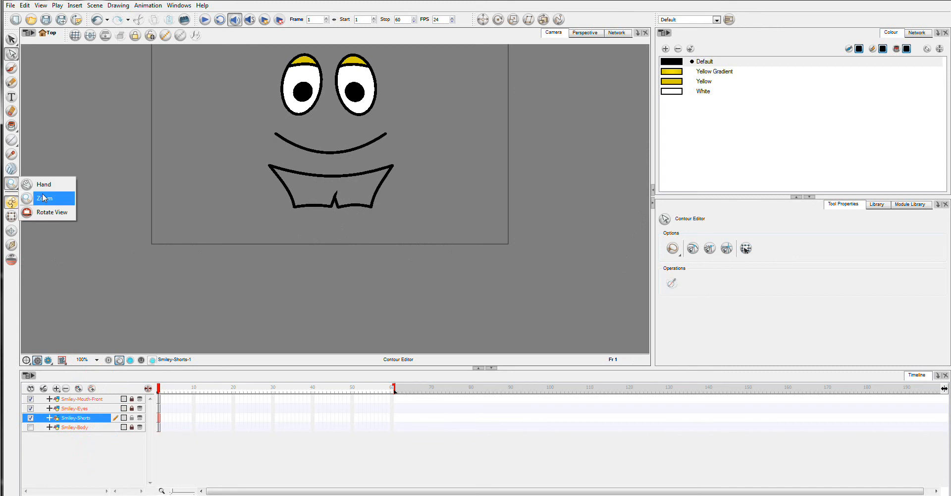
{"action": "left_click", "coordinate": [45, 198]}
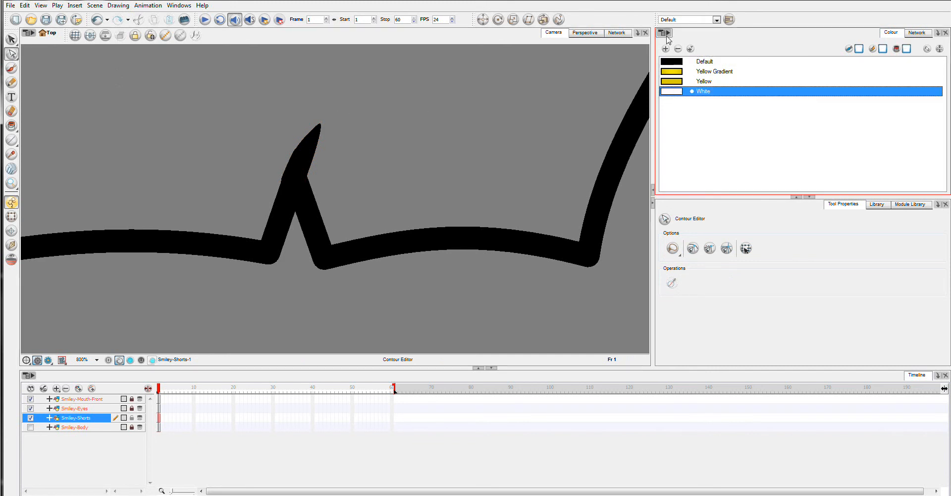
Add a palette colour named Red and set it to bright red.
{"action": "left_click", "coordinate": [666, 49]}
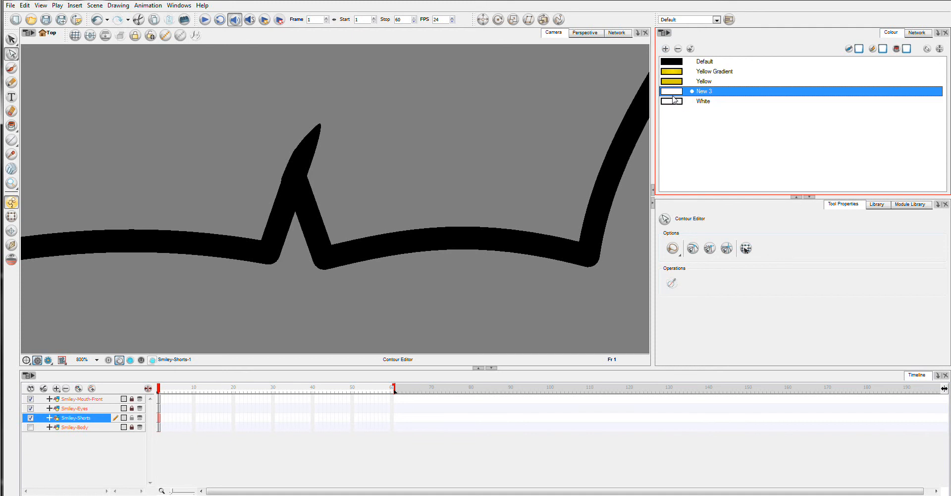
{"action": "double_click", "coordinate": [703, 91]}
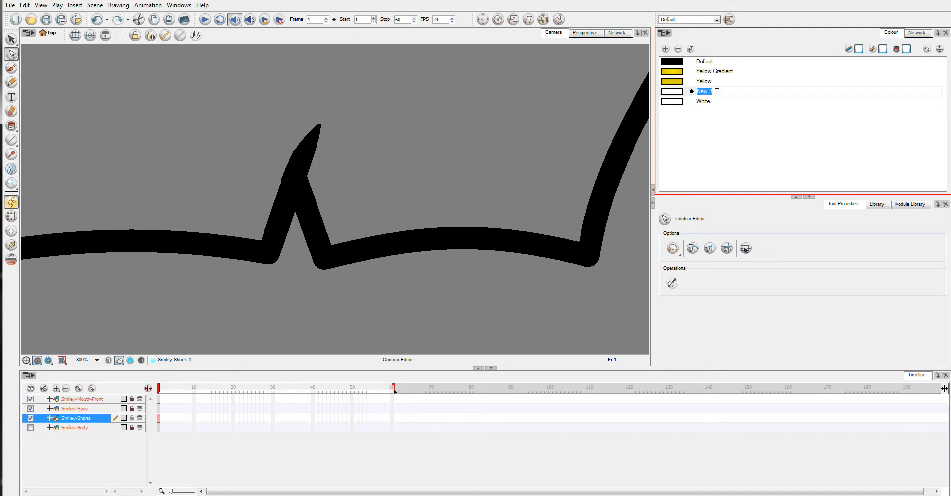
{"action": "type", "text": "Red"}
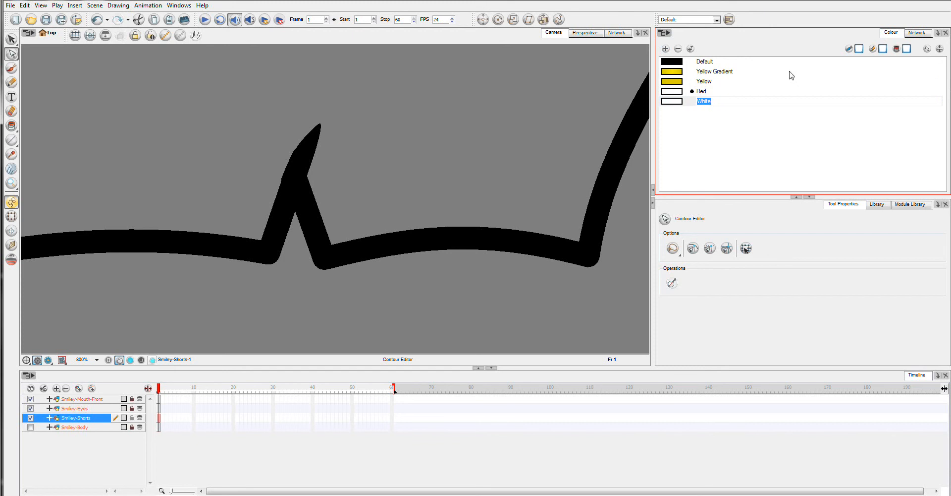
{"action": "double_click", "coordinate": [701, 91]}
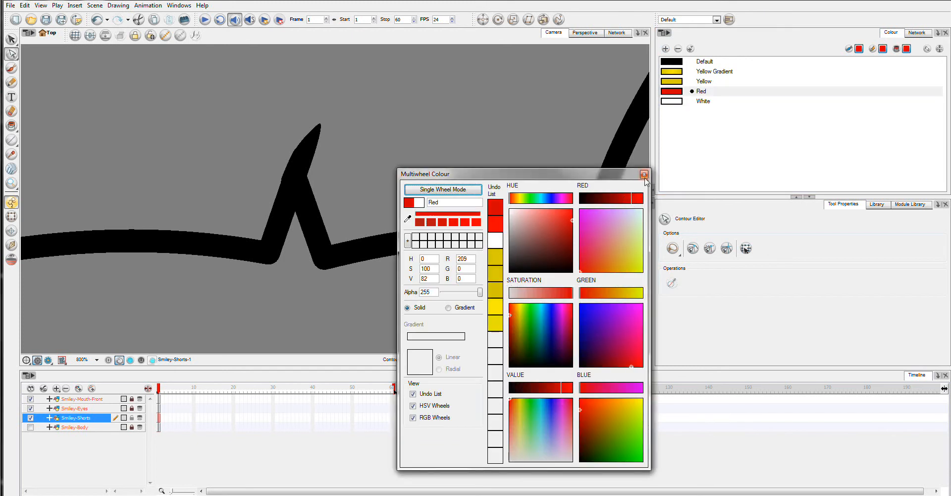
{"action": "left_click", "coordinate": [645, 174]}
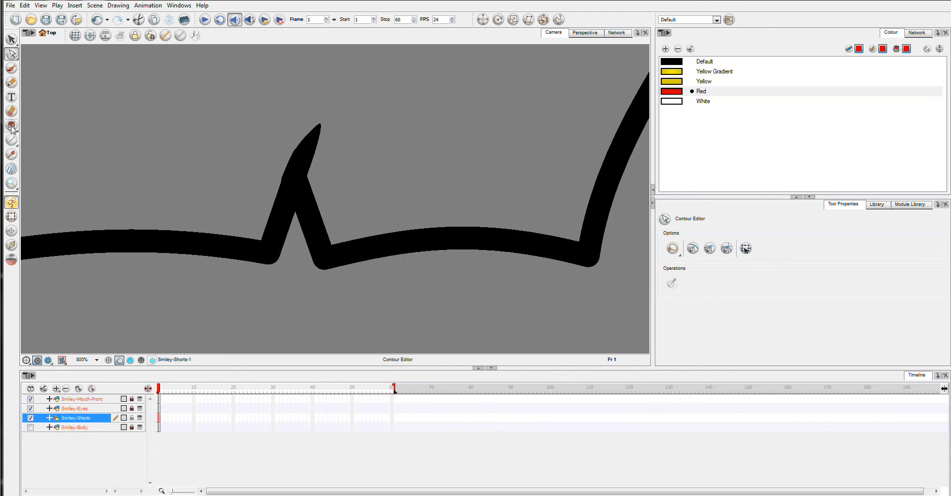
Fill the shorts area with the red colour using the Paint tool.
{"action": "left_click", "coordinate": [11, 125]}
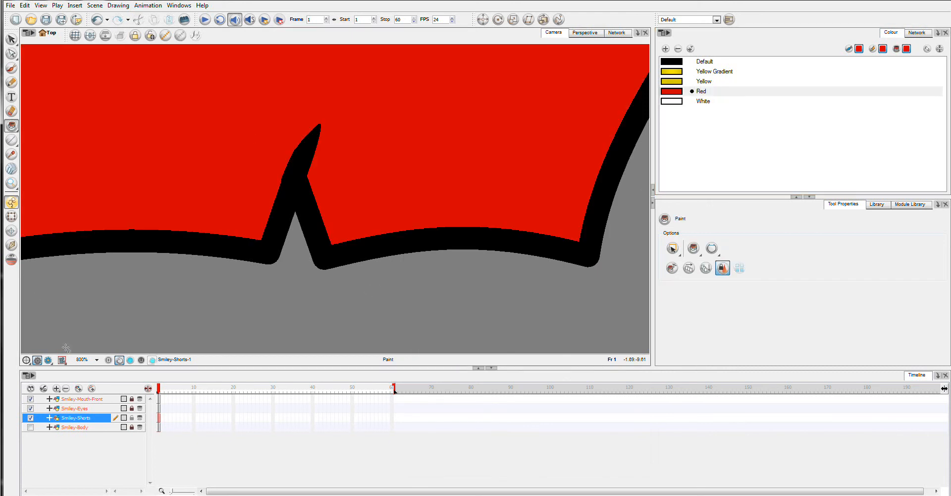
{"action": "left_click", "coordinate": [95, 360]}
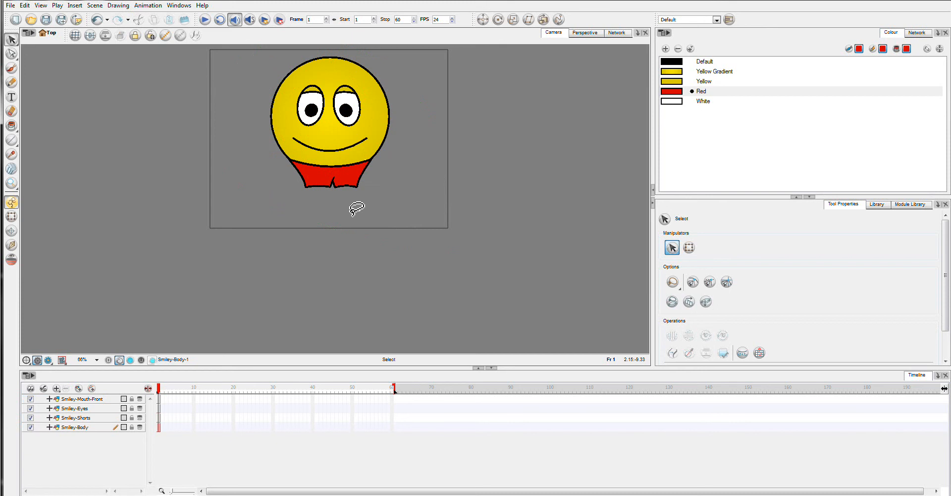
{"action": "mouse_move", "coordinate": [147, 424]}
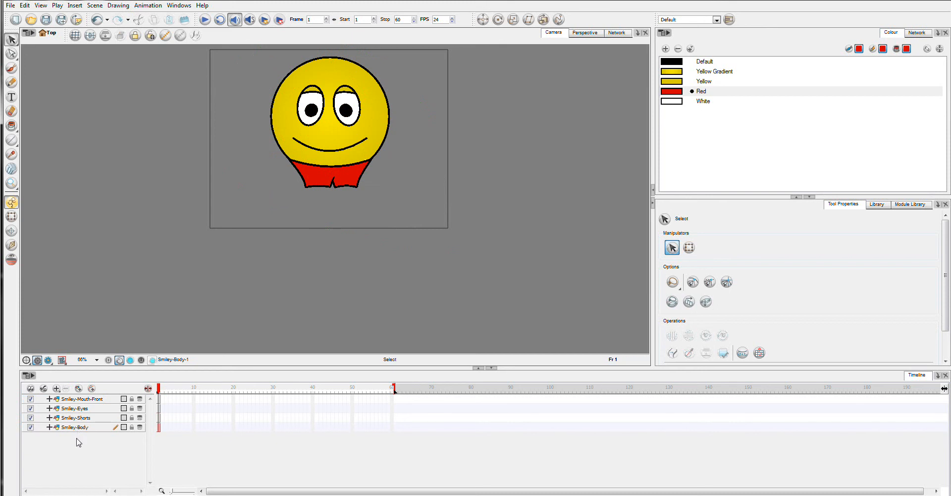
Add a Drawing layer at the bottom and rename it Smiley-R-Leg in Layer Properties.
{"action": "left_click", "coordinate": [56, 387]}
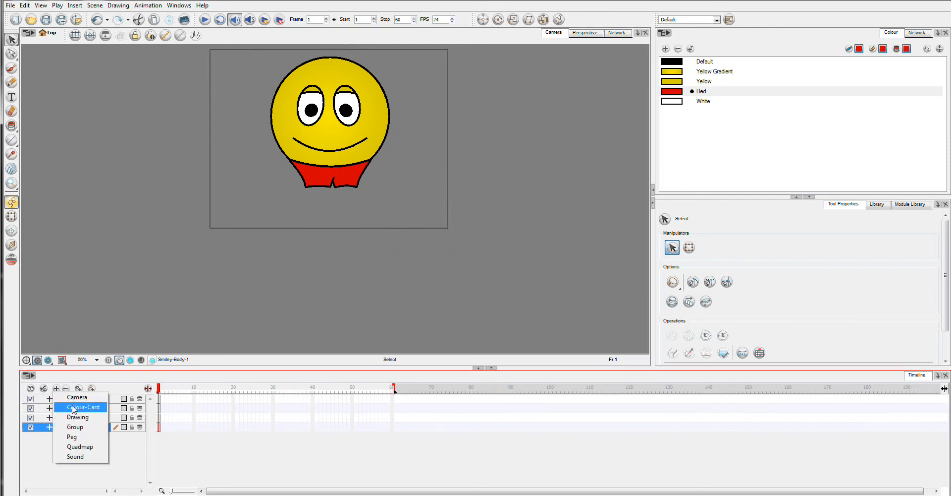
{"action": "mouse_move", "coordinate": [90, 436]}
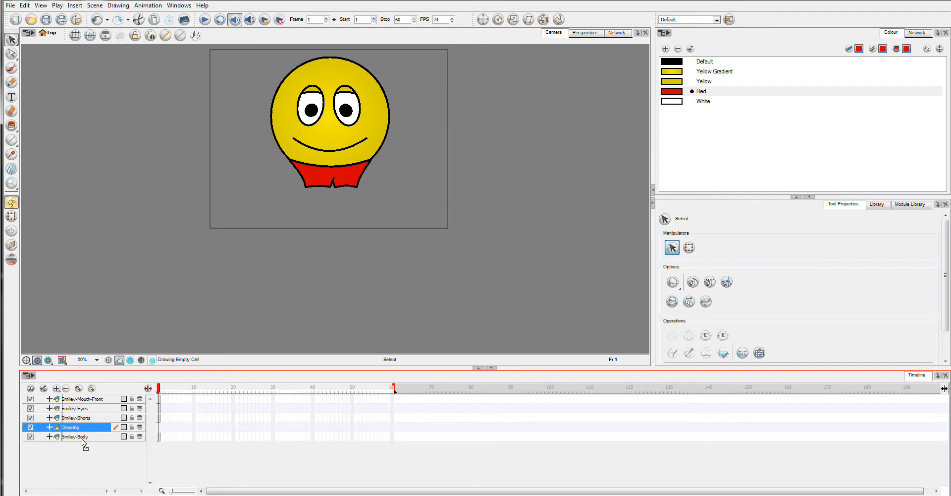
{"action": "double_click", "coordinate": [70, 427]}
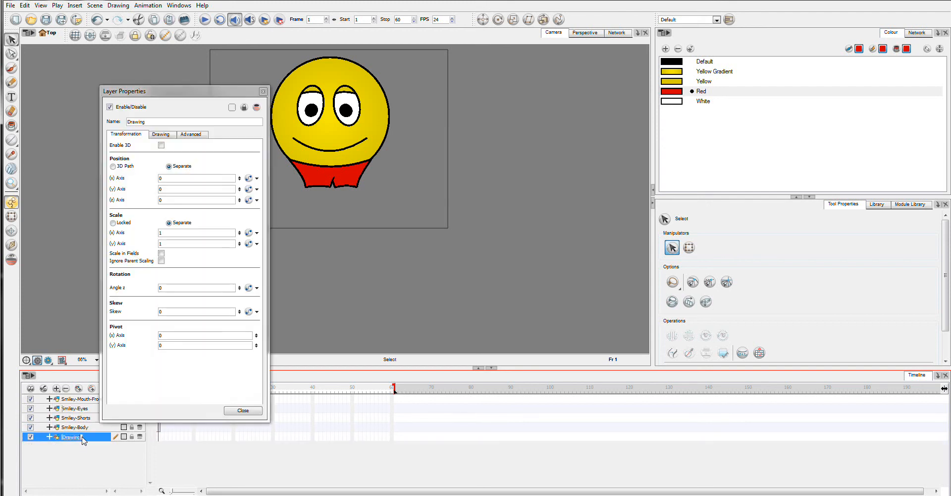
{"action": "left_click", "coordinate": [242, 409]}
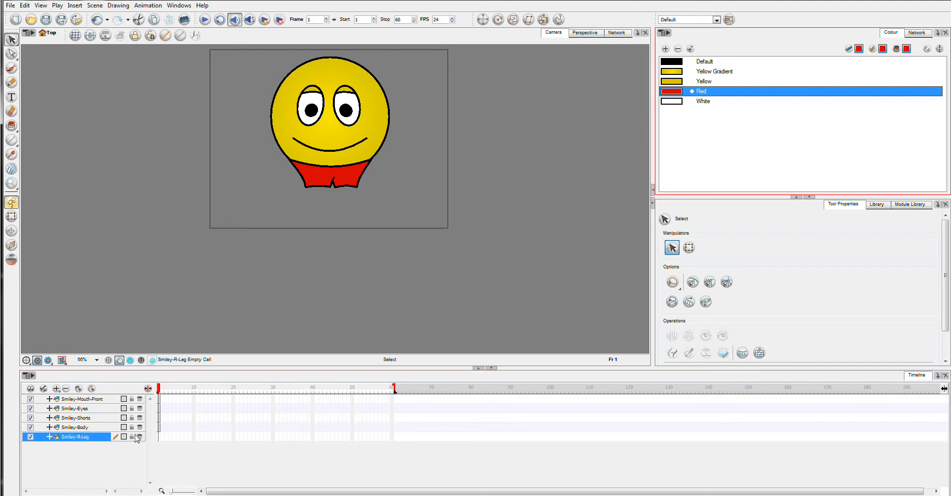
{"action": "mouse_move", "coordinate": [146, 448]}
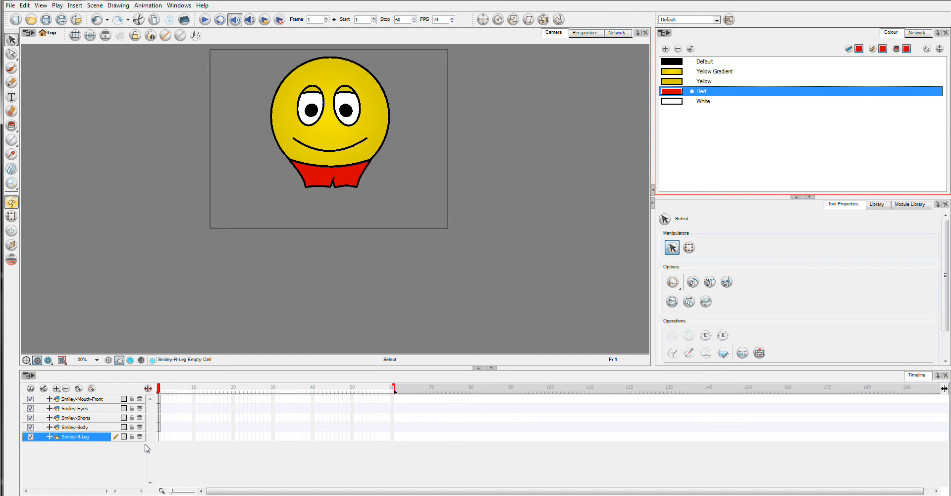